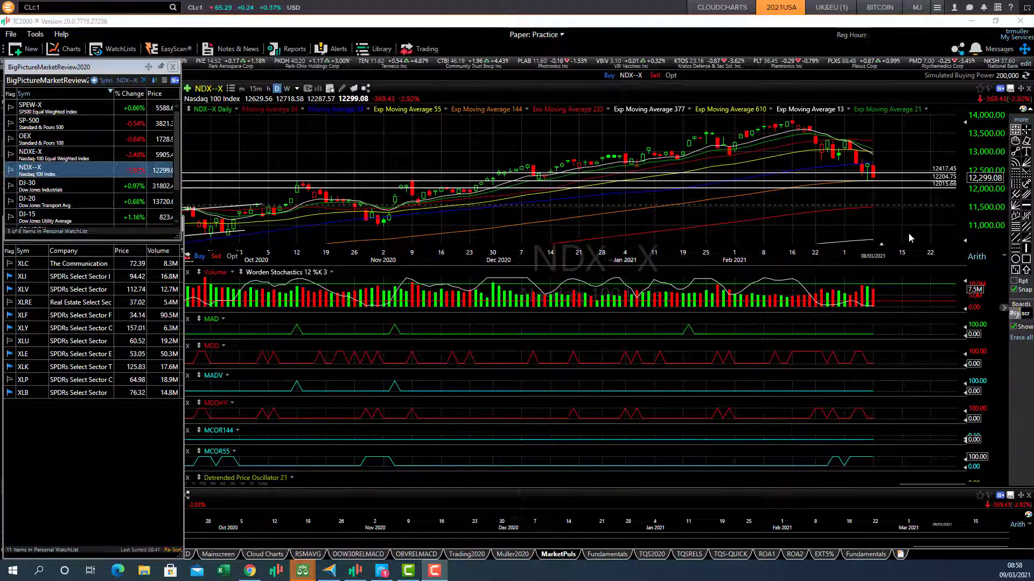
mouse_move(867, 211)
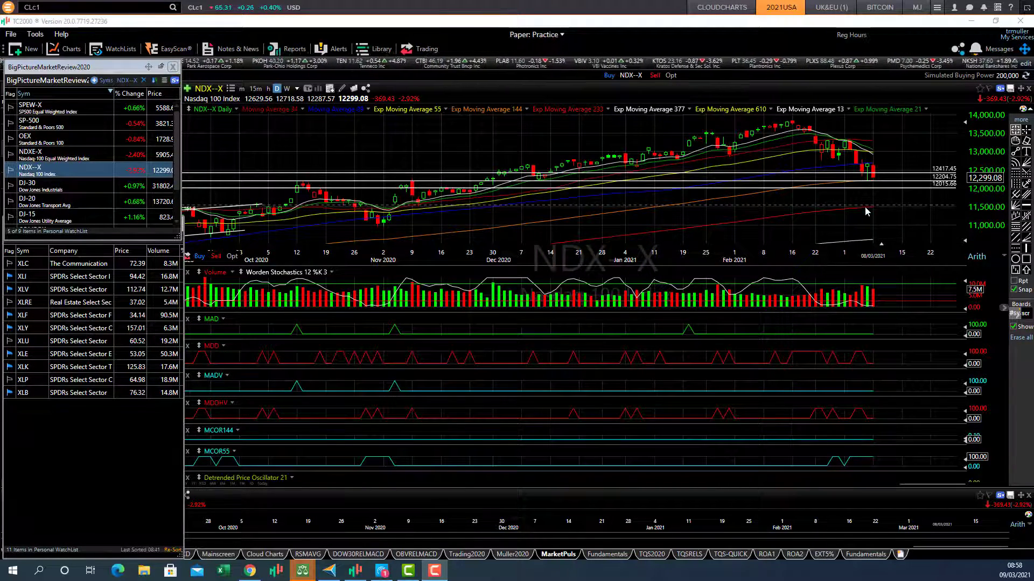
Flip the Nasdaq 100 chart to weekly and back to daily, then load the S&P 500 daily chart.
click(286, 88)
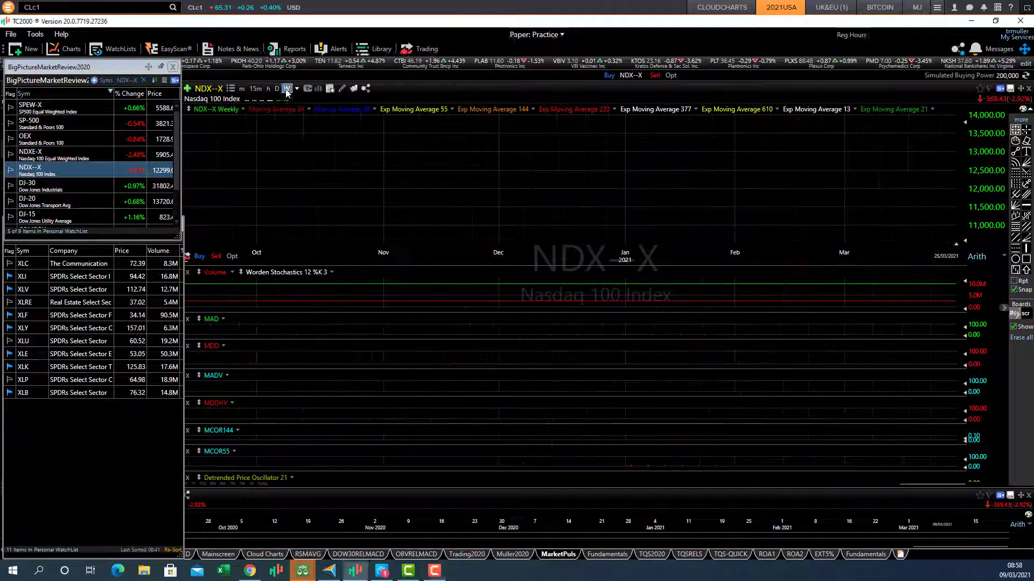
click(286, 88)
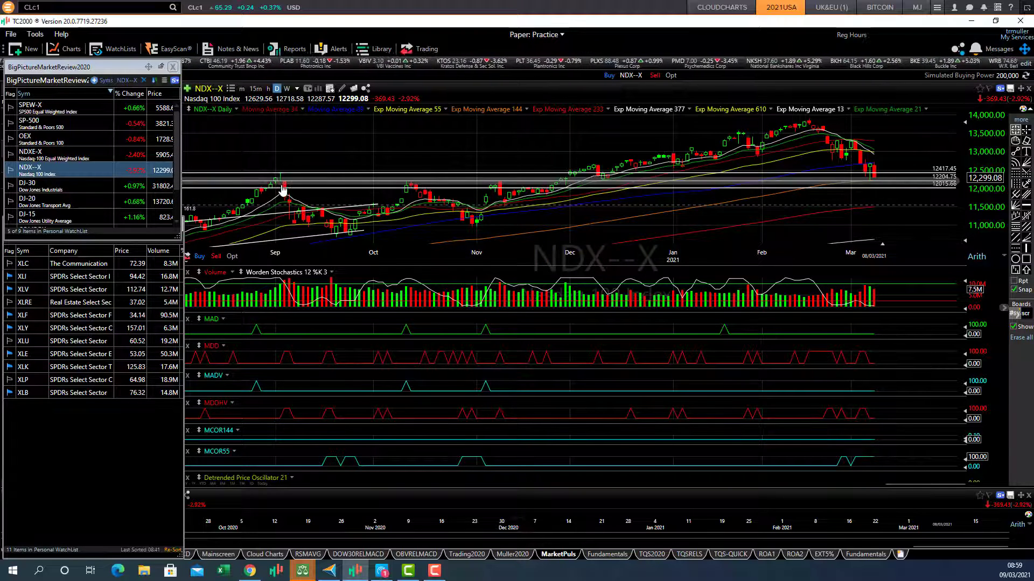
mouse_move(521, 191)
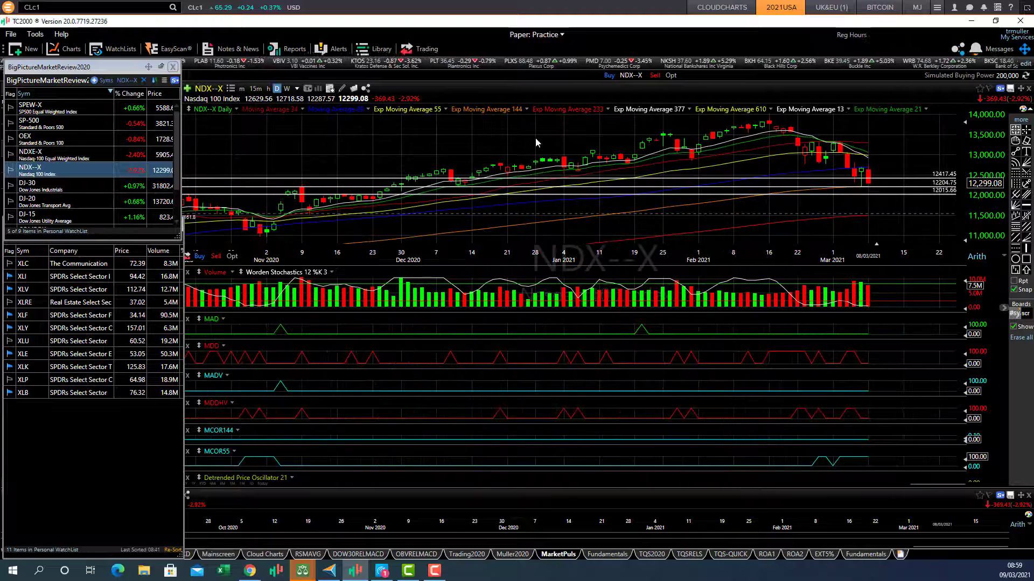
mouse_move(857, 194)
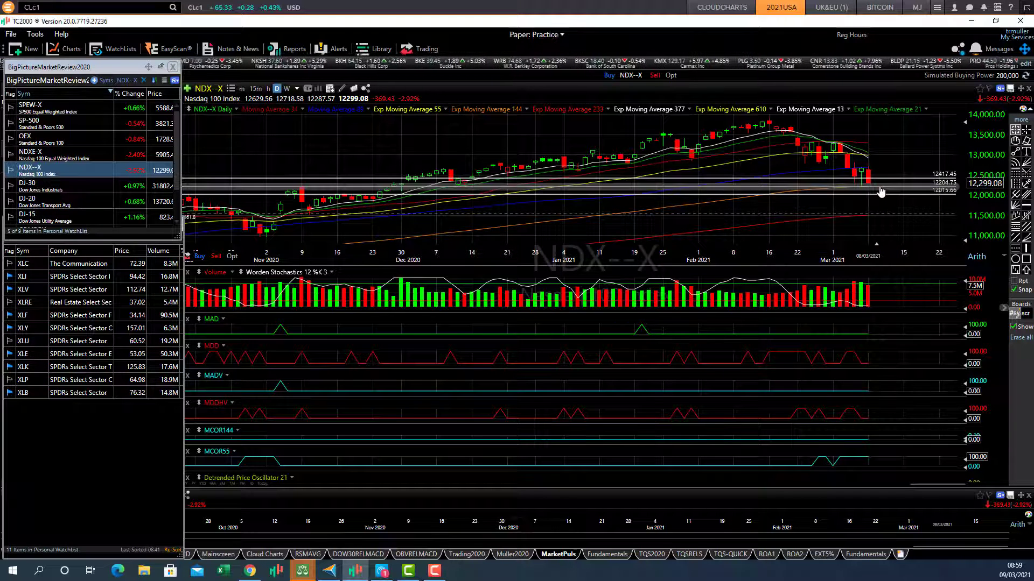
mouse_move(872, 191)
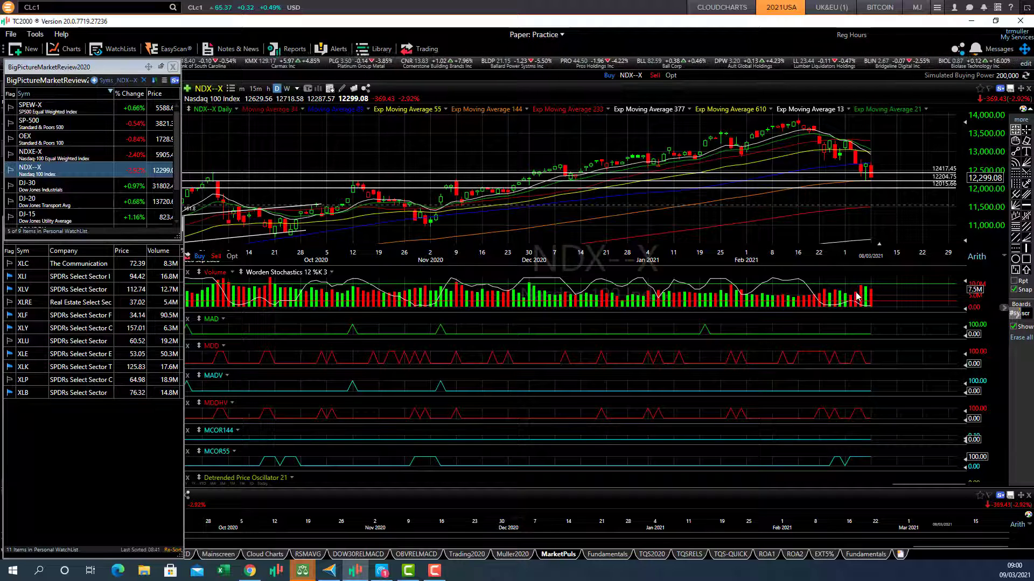
mouse_move(887, 298)
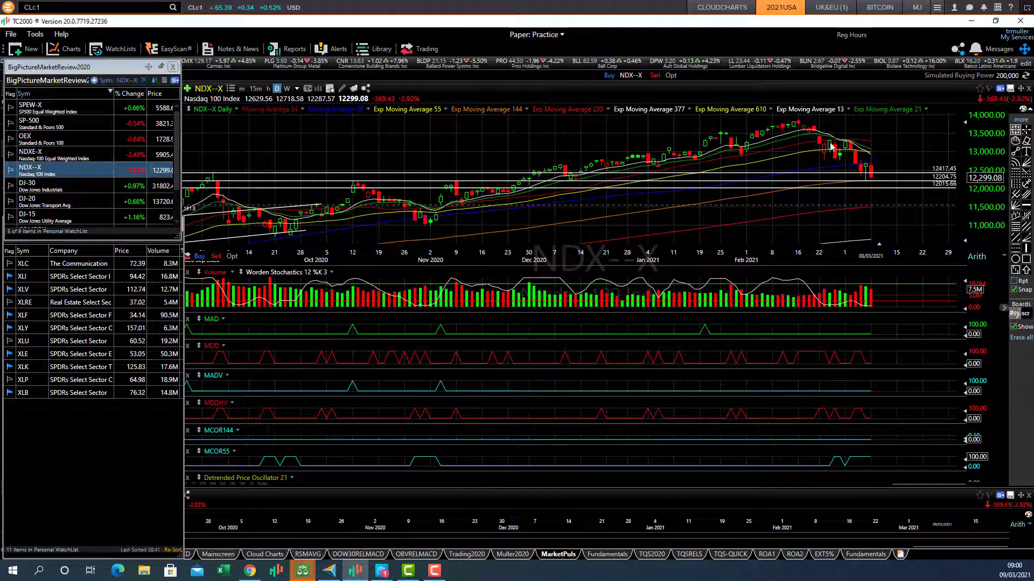
mouse_move(881, 153)
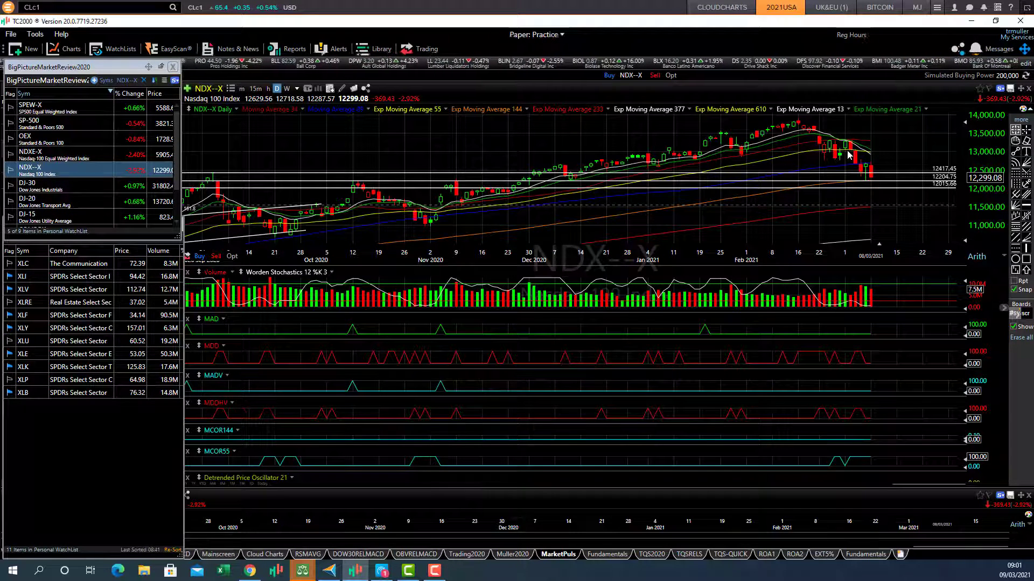
mouse_move(845, 152)
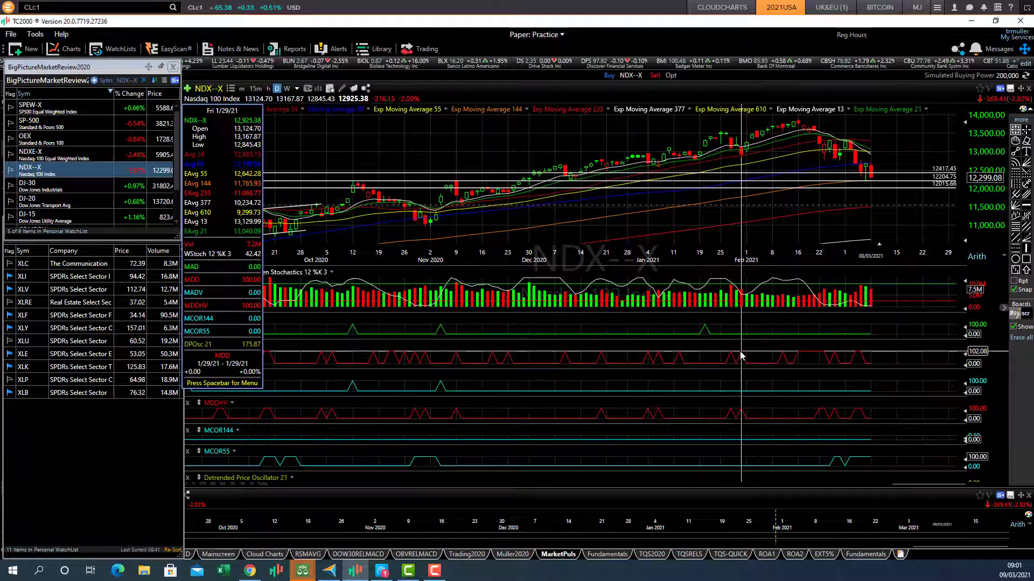
mouse_move(782, 356)
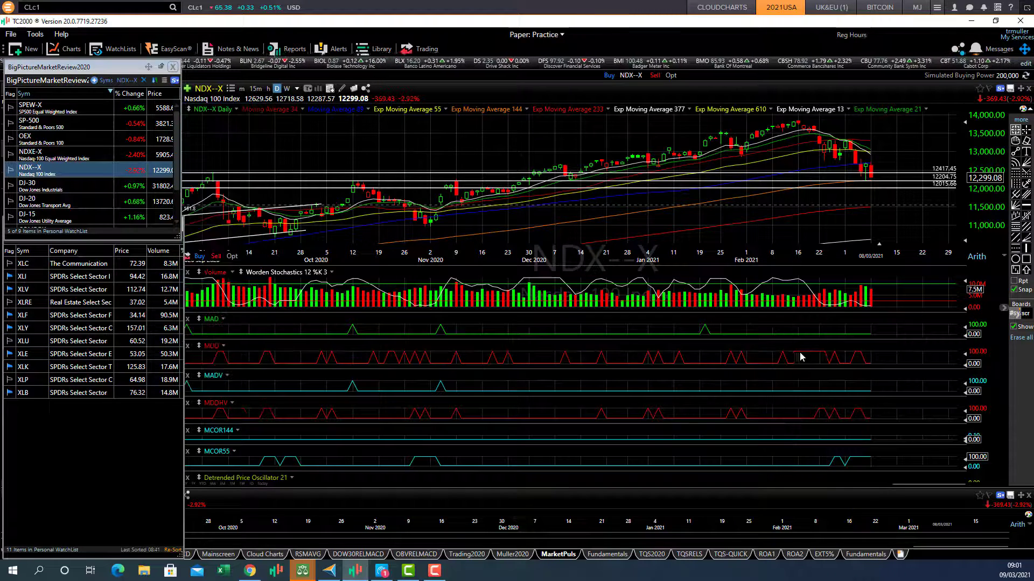
mouse_move(816, 355)
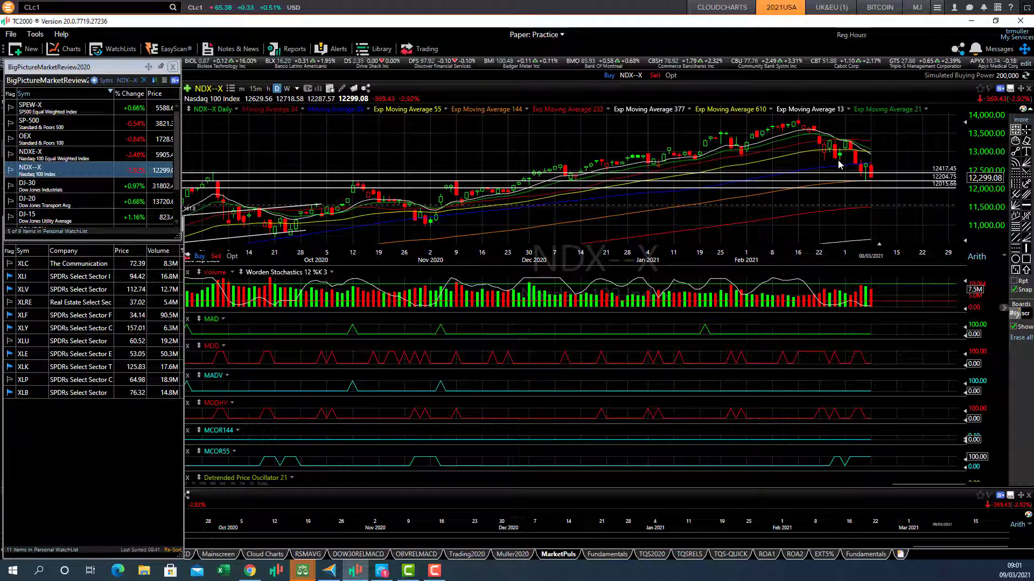
mouse_move(834, 155)
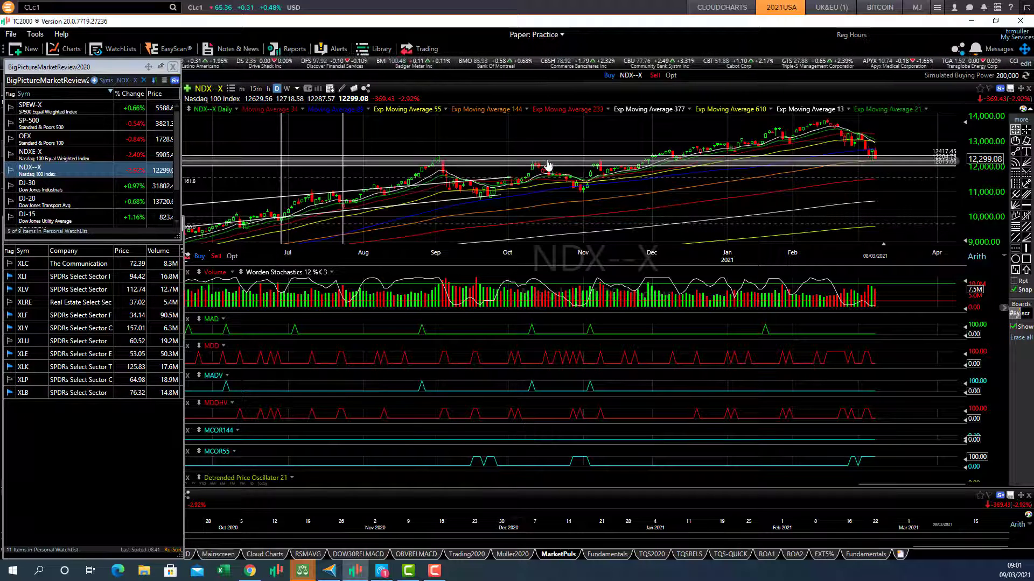
mouse_move(866, 167)
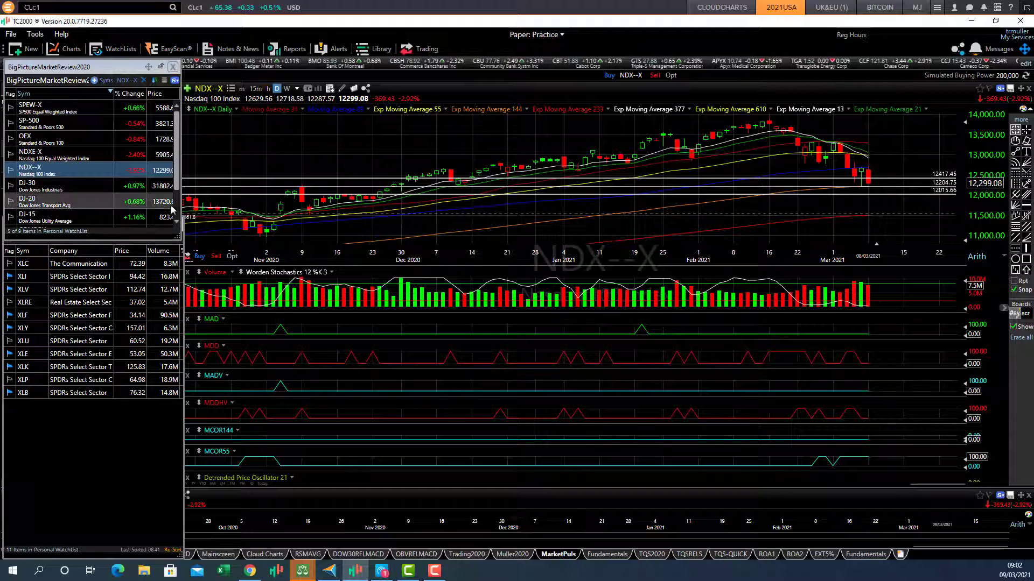
click(46, 122)
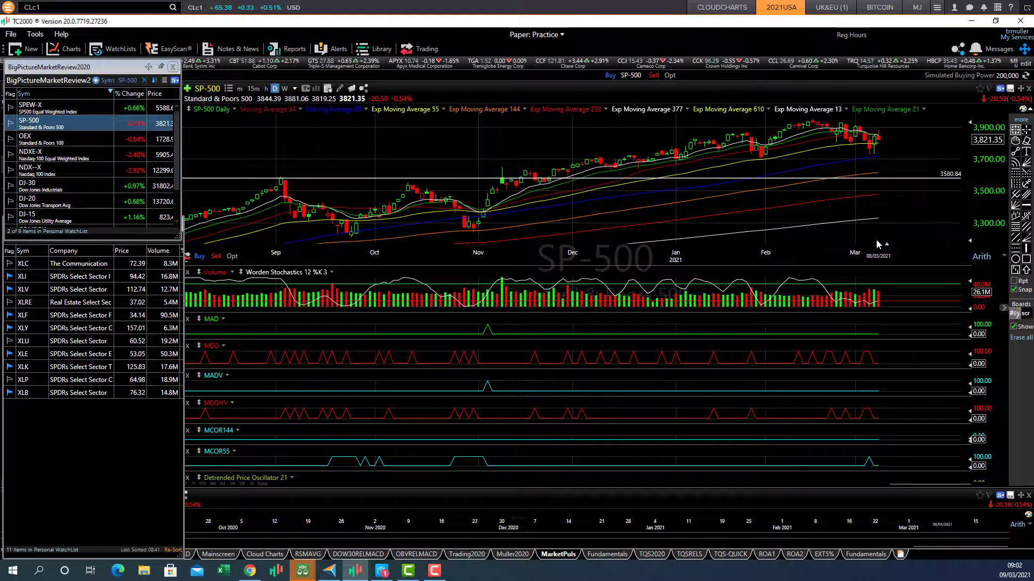
mouse_move(801, 359)
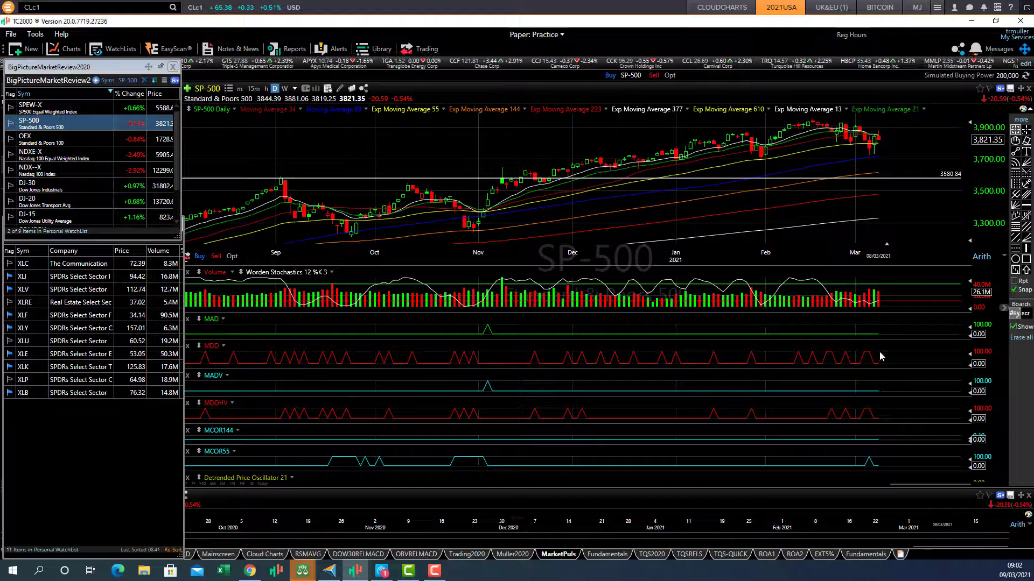
mouse_move(876, 365)
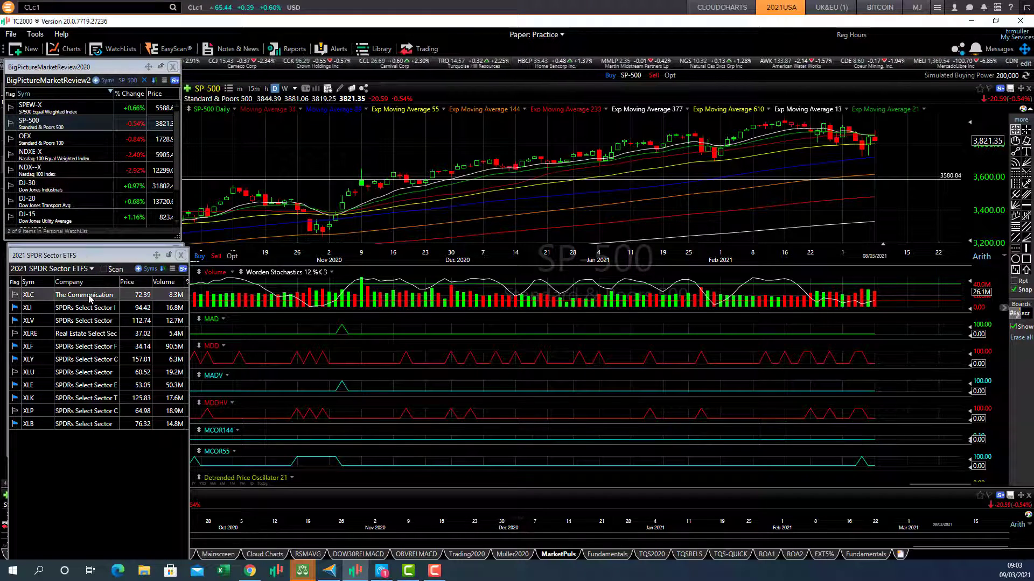
Load the XLC communication services and XLI industrial sector ETF daily charts.
click(29, 295)
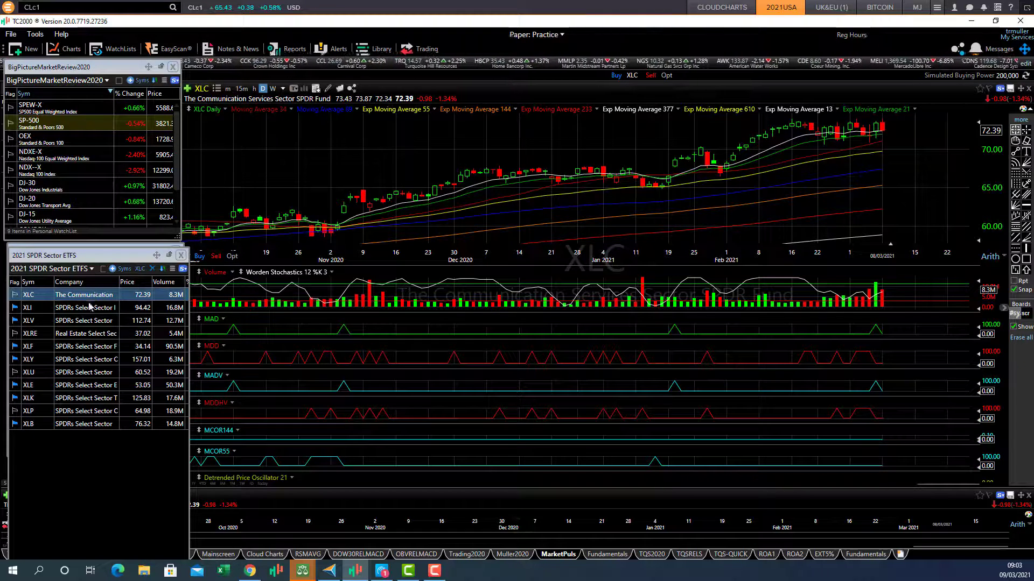
click(28, 308)
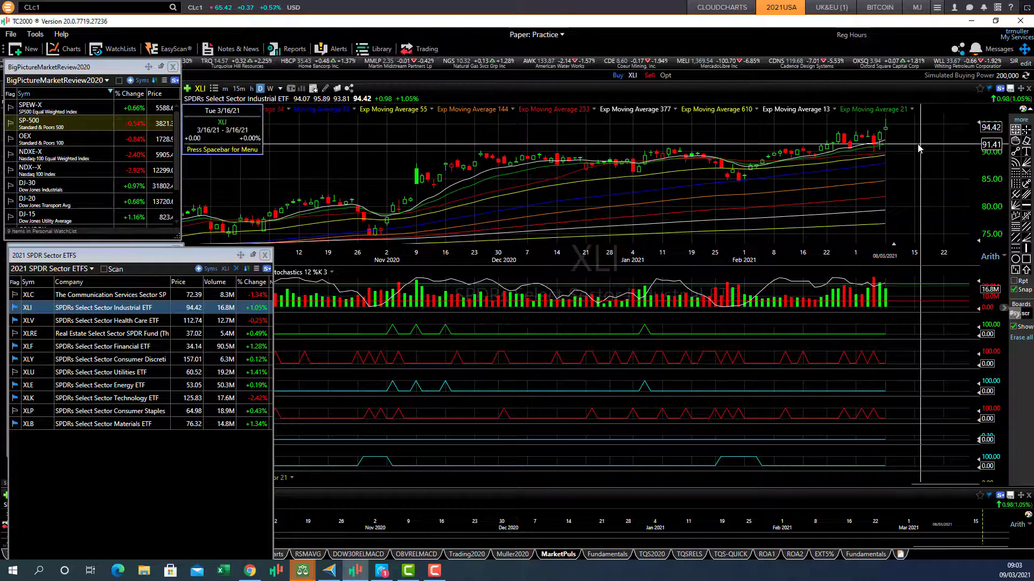
mouse_move(919, 153)
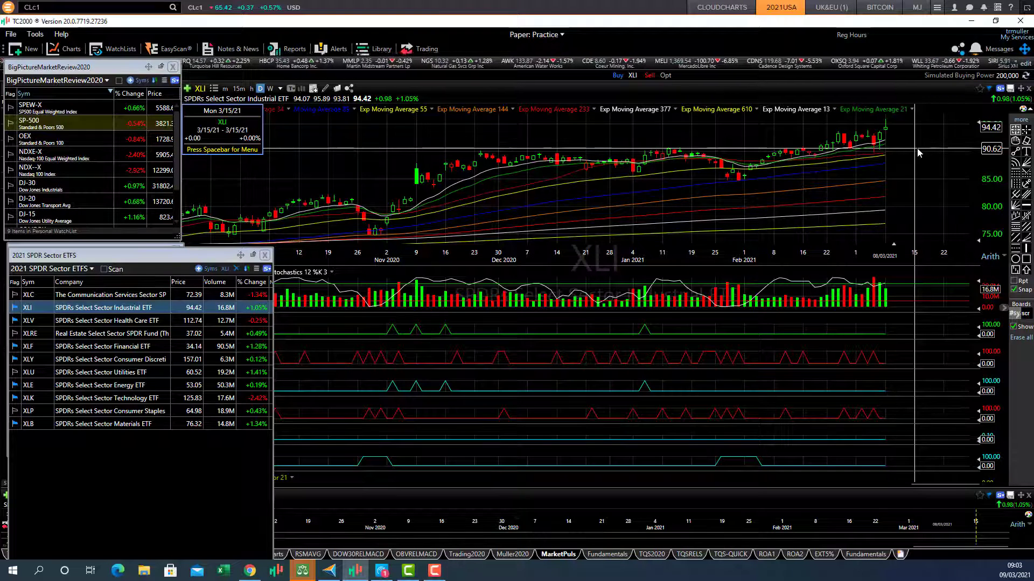
mouse_move(918, 152)
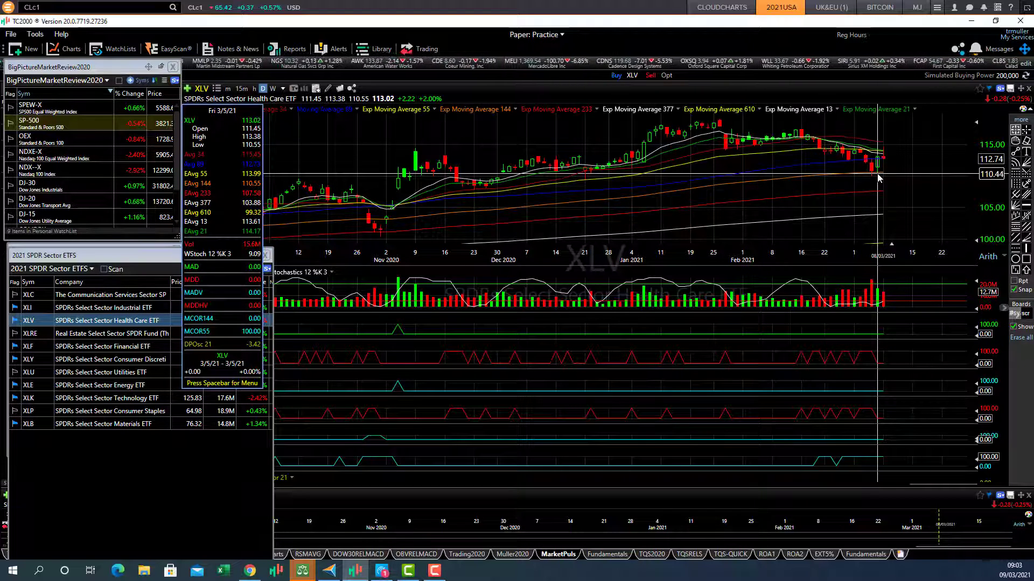
Advance to the next sector ETF, the consumer discretionary XLY daily chart.
click(29, 333)
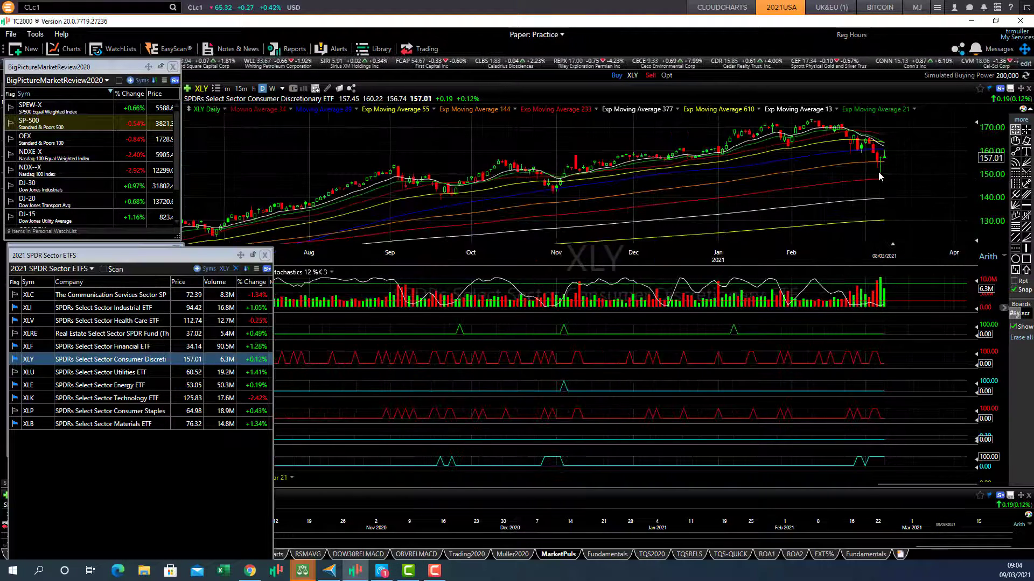
mouse_move(511, 167)
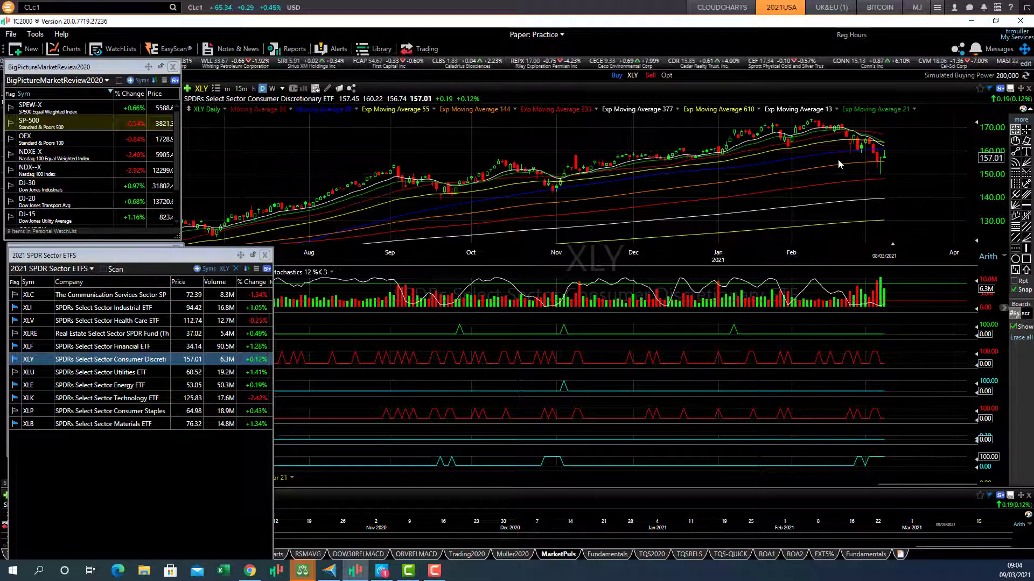
mouse_move(432, 205)
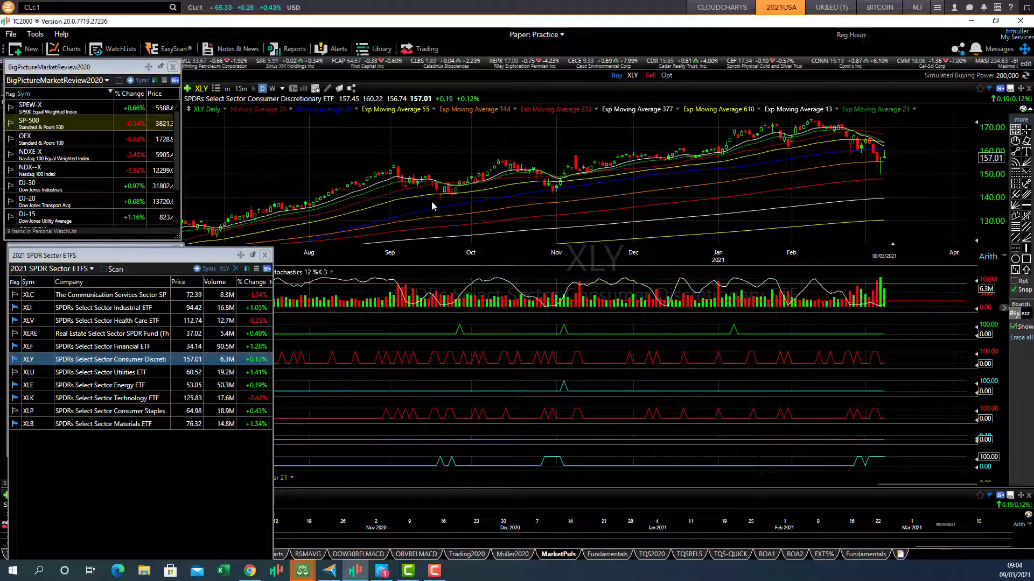
mouse_move(435, 200)
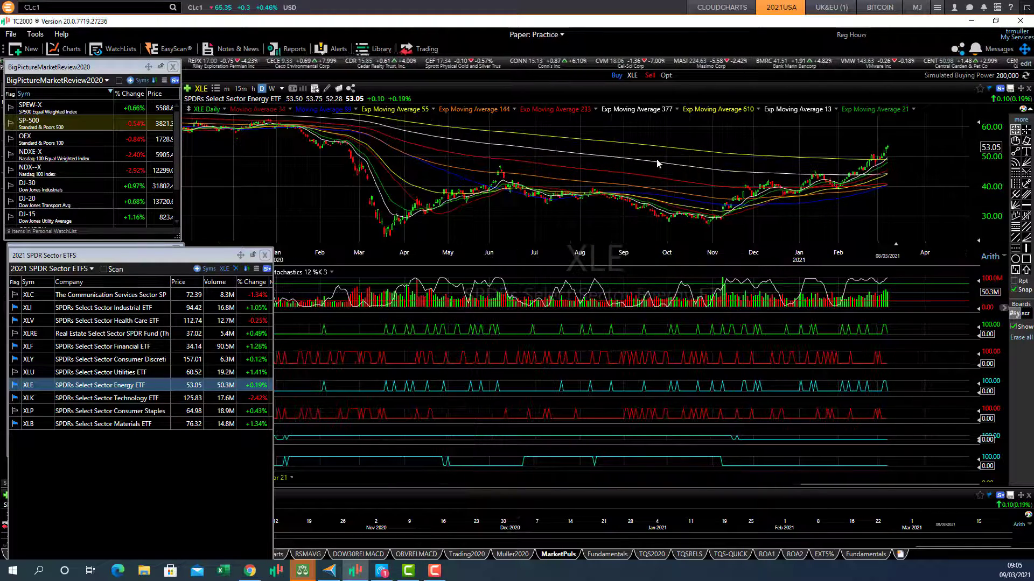
mouse_move(888, 164)
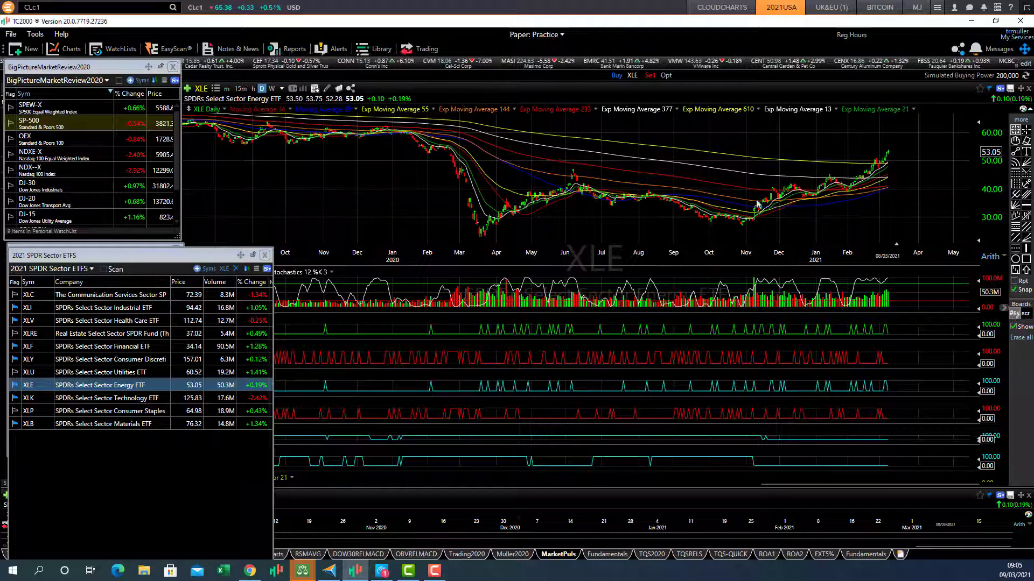
mouse_move(761, 213)
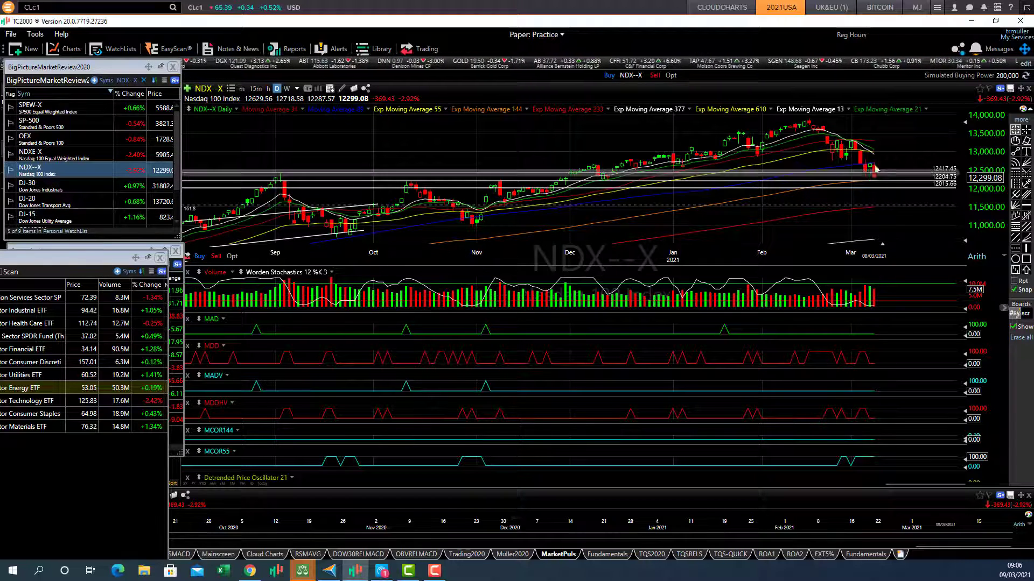
mouse_move(884, 165)
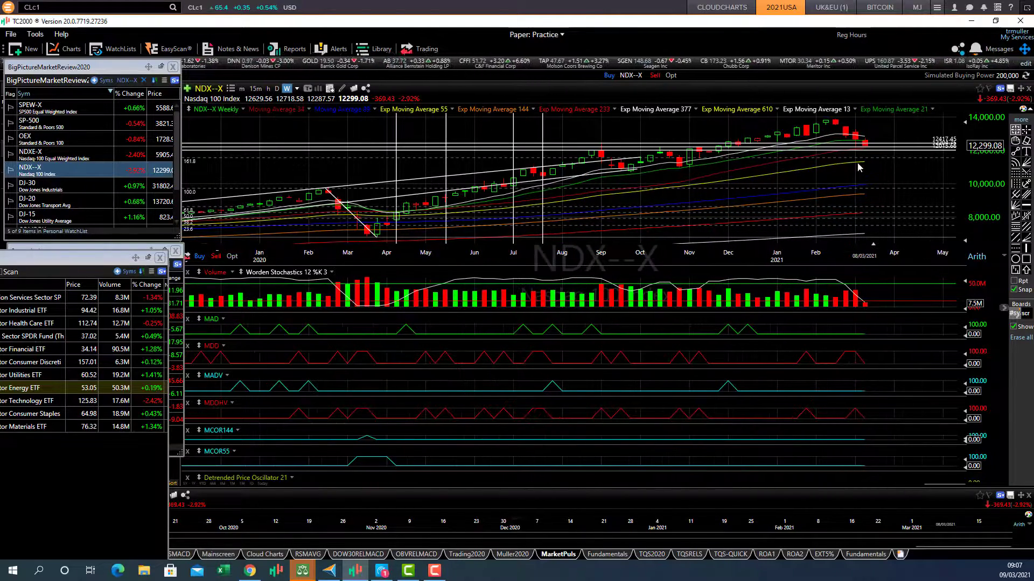
mouse_move(863, 168)
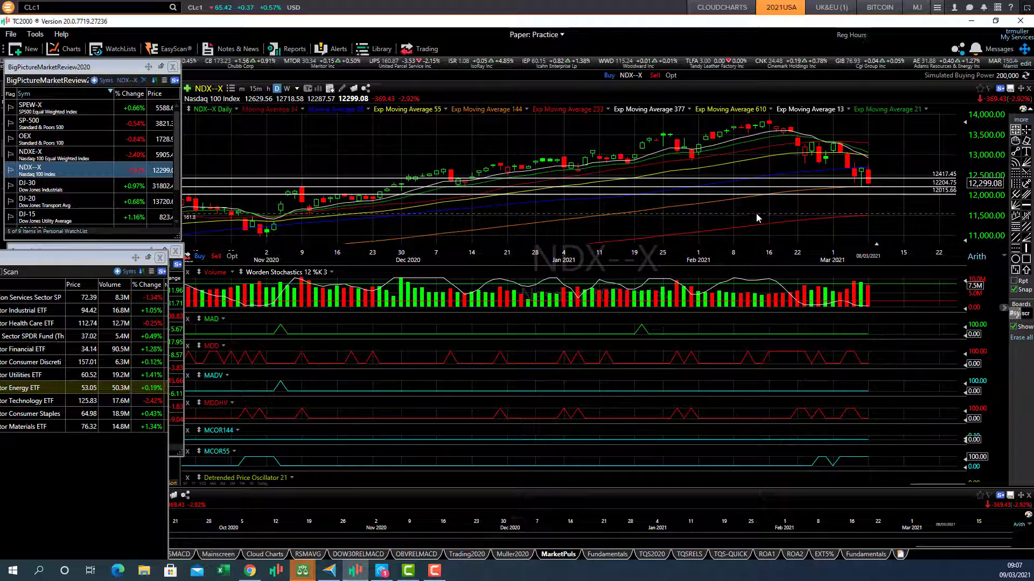
mouse_move(820, 191)
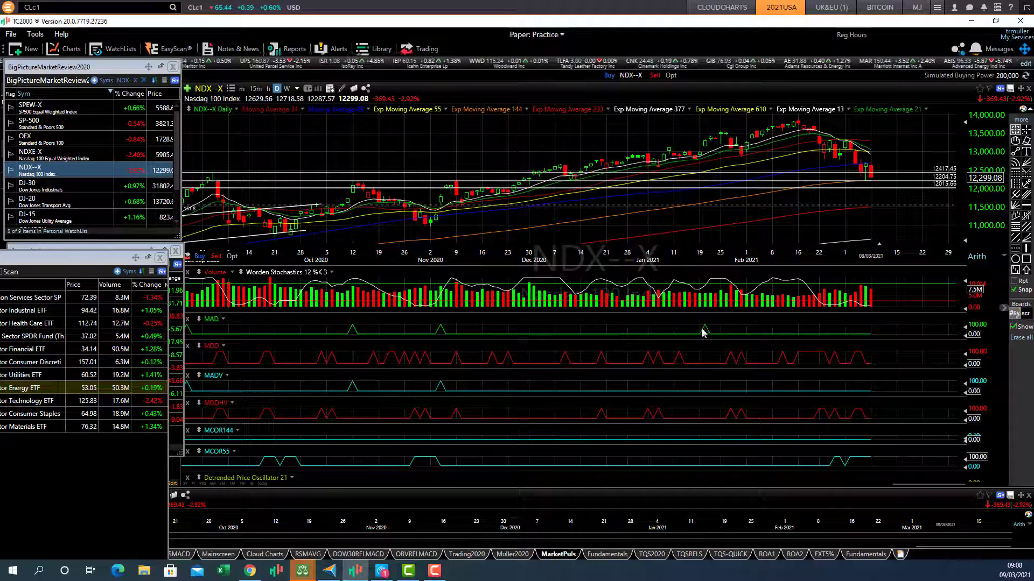
mouse_move(877, 323)
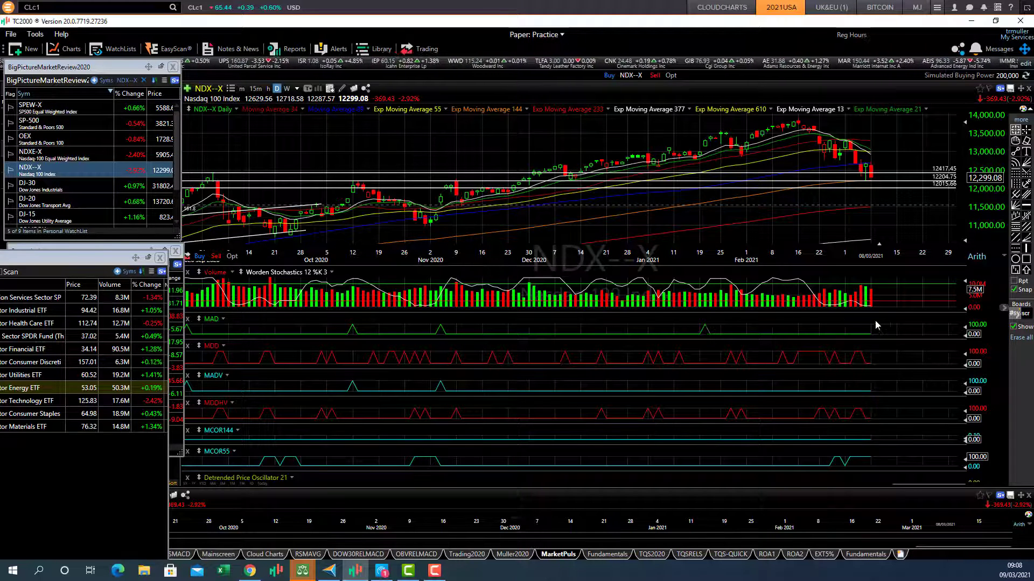